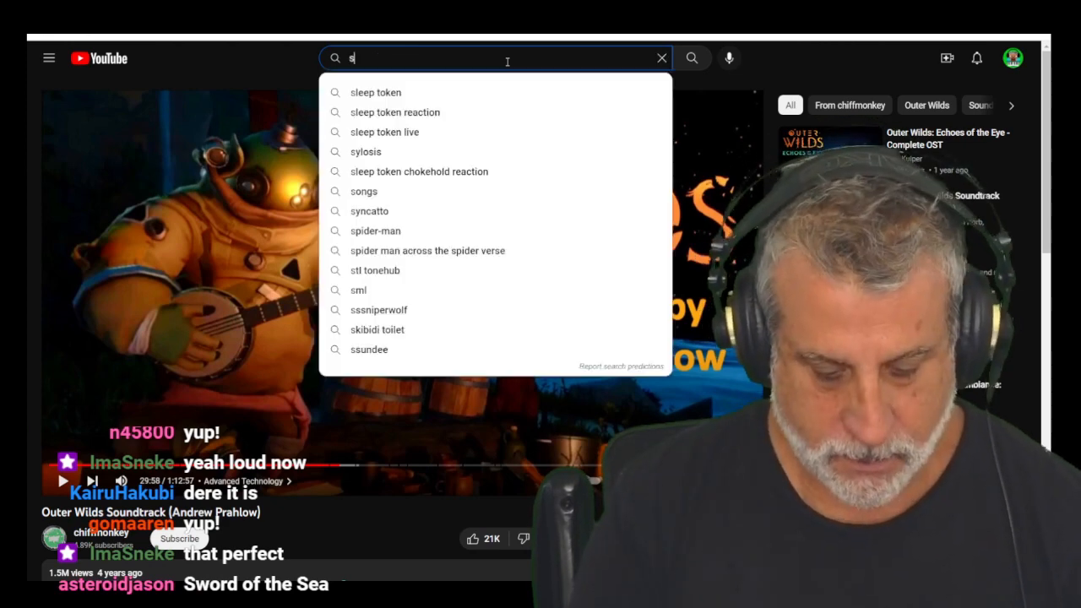
- Search YouTube for 'sword of the sea trailer' to find the PlayStation announce trailer
type("ord of the sea")
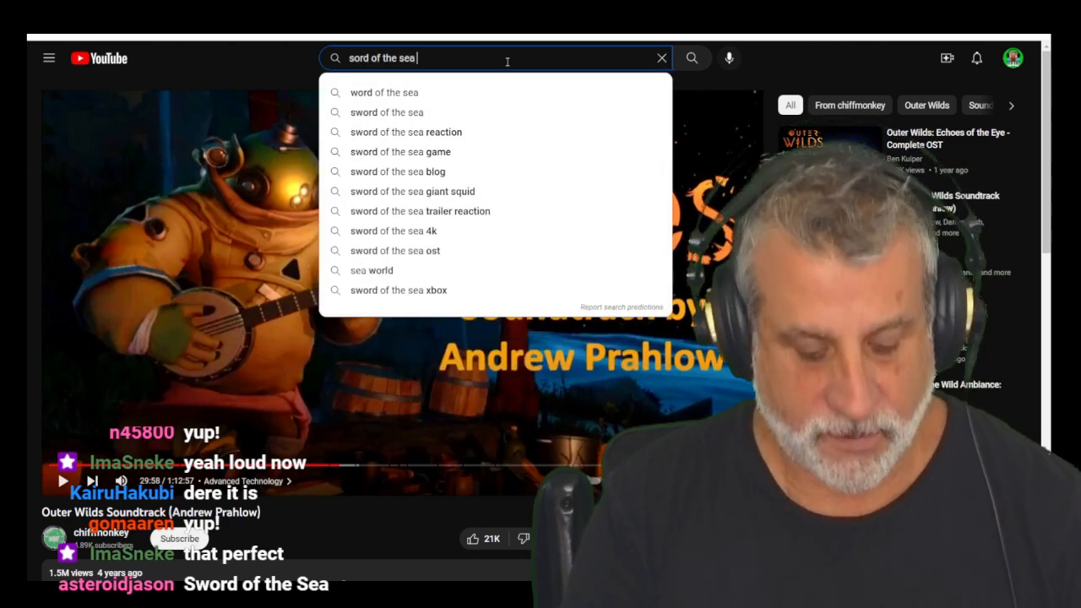
type("trailer")
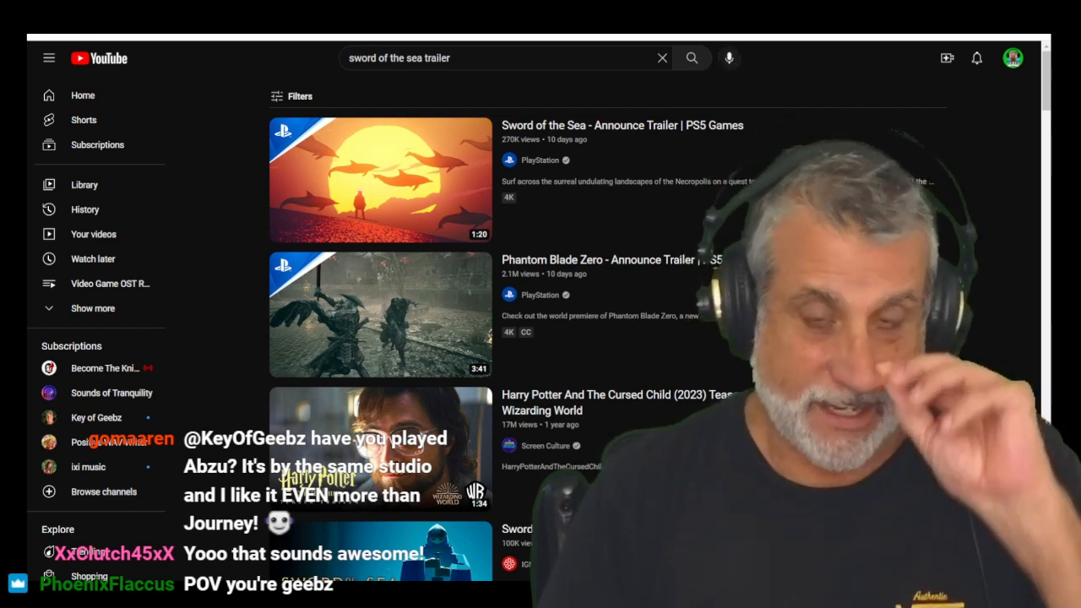
mouse_move(859, 44)
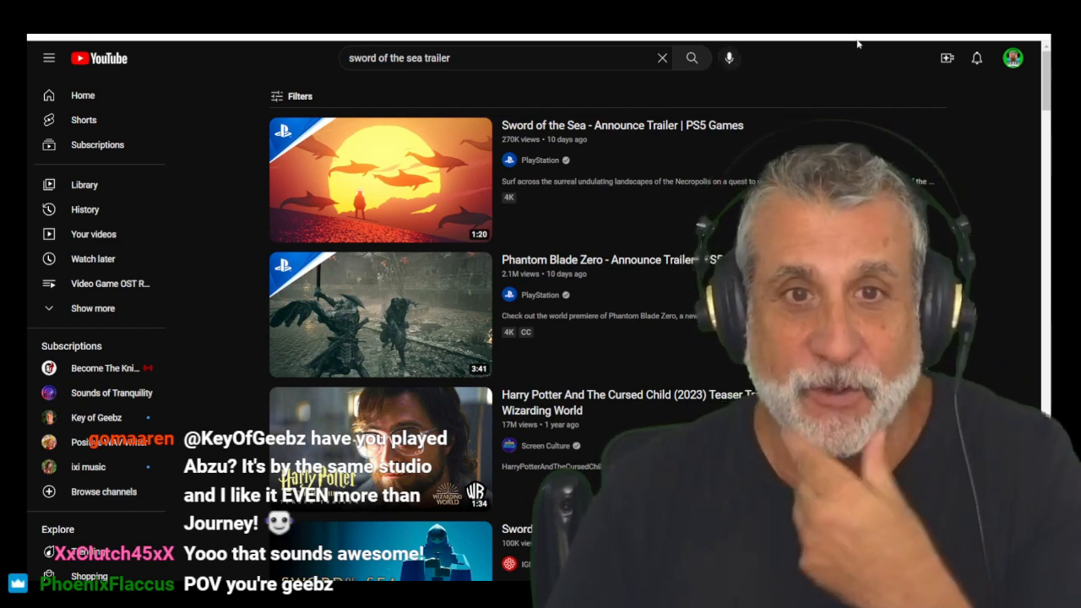
mouse_move(881, 54)
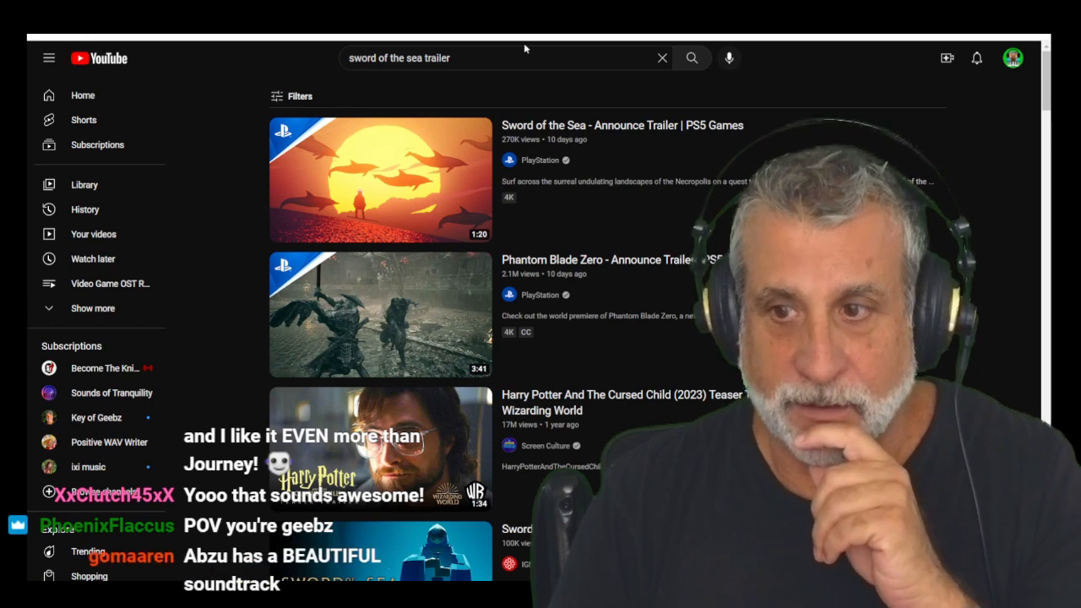
left_click(379, 180)
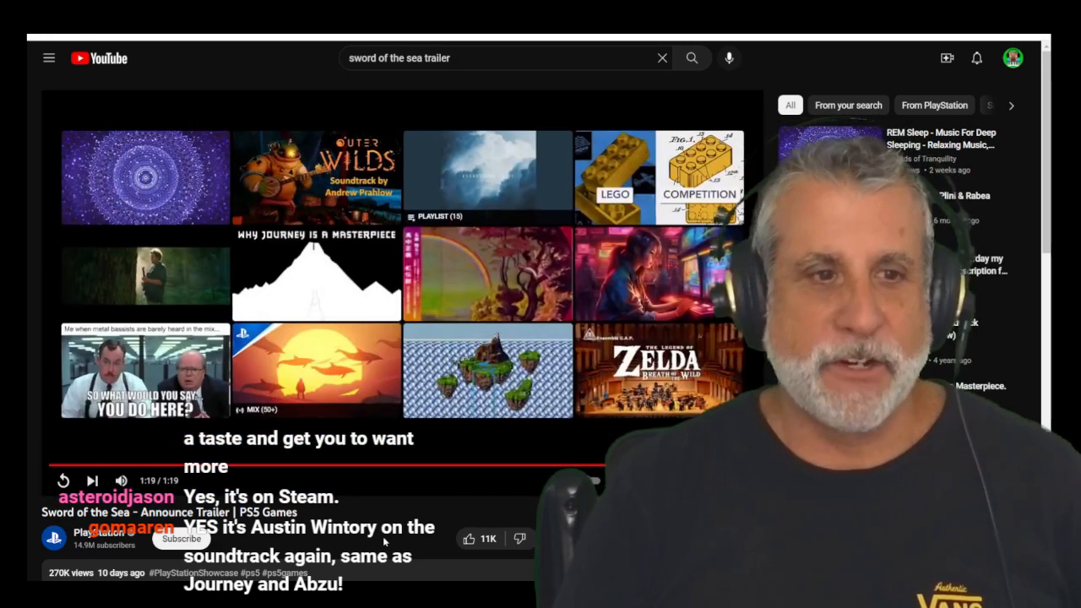
mouse_move(423, 550)
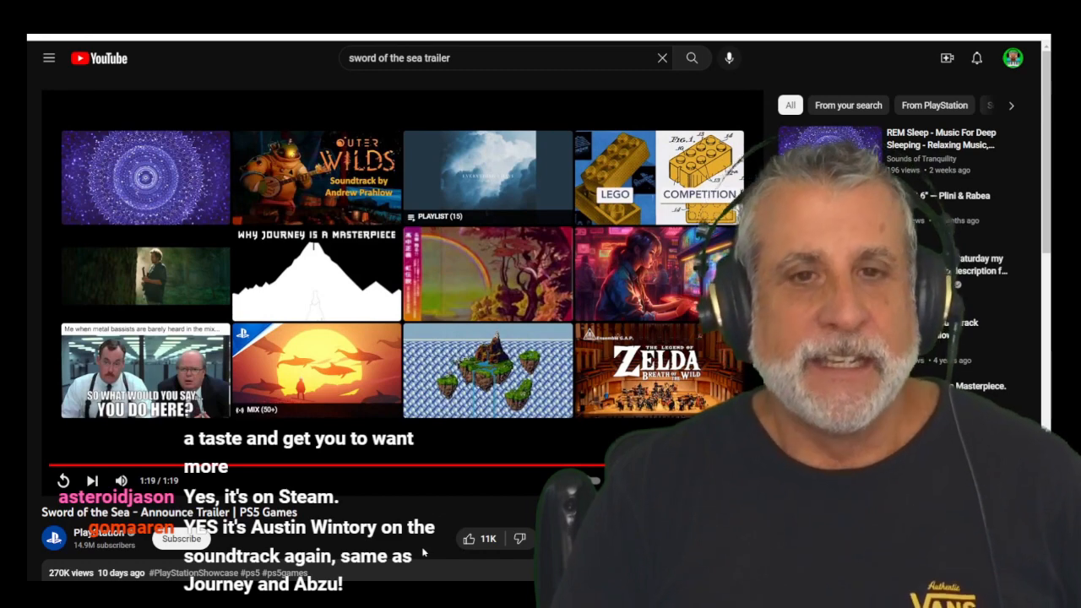